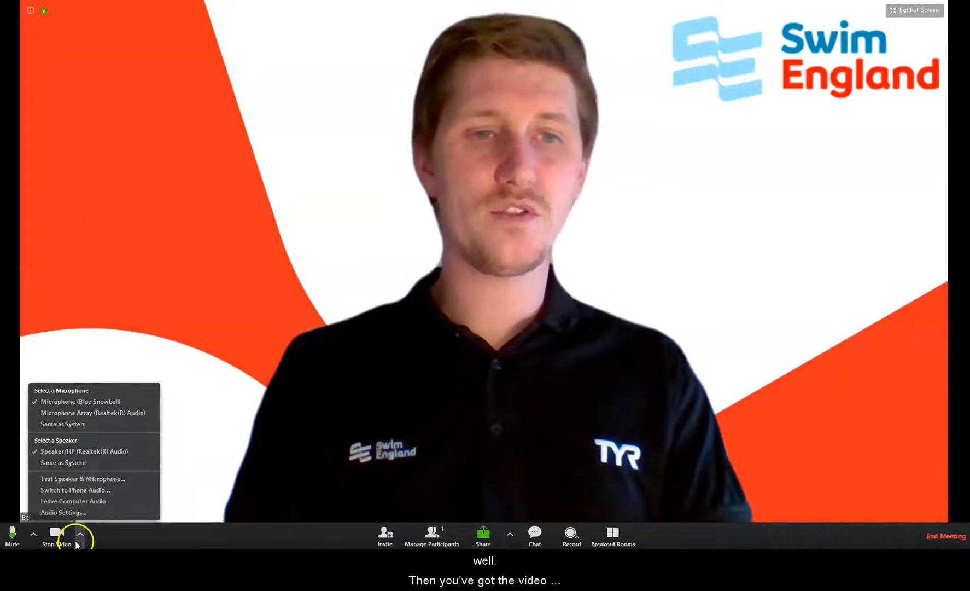
Step: Open 'Choose a Virtual Background…' from the camera options beside Stop Video
{"action": "left_click", "coordinate": [80, 534]}
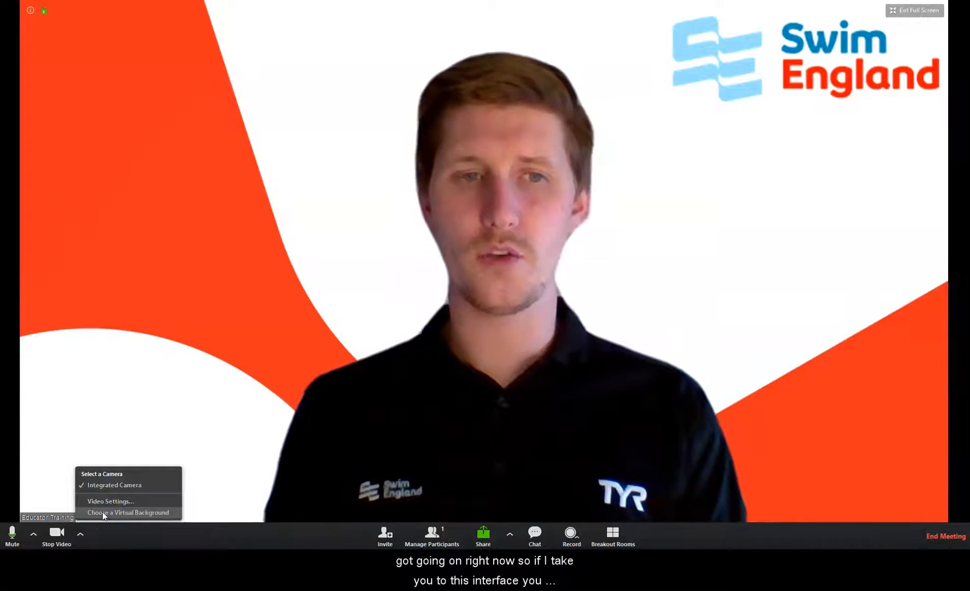
{"action": "left_click", "coordinate": [128, 512]}
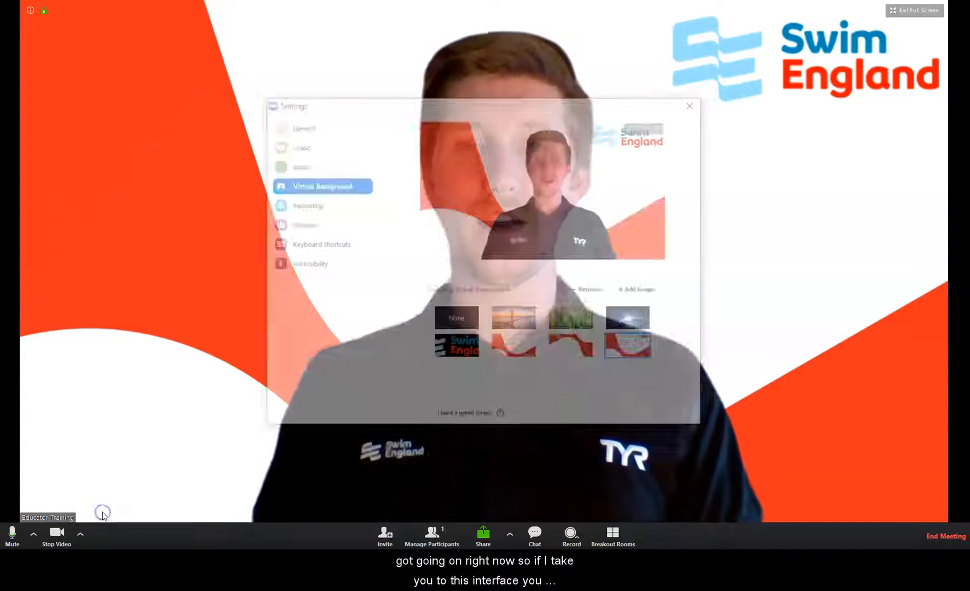
{"action": "left_click", "coordinate": [632, 347]}
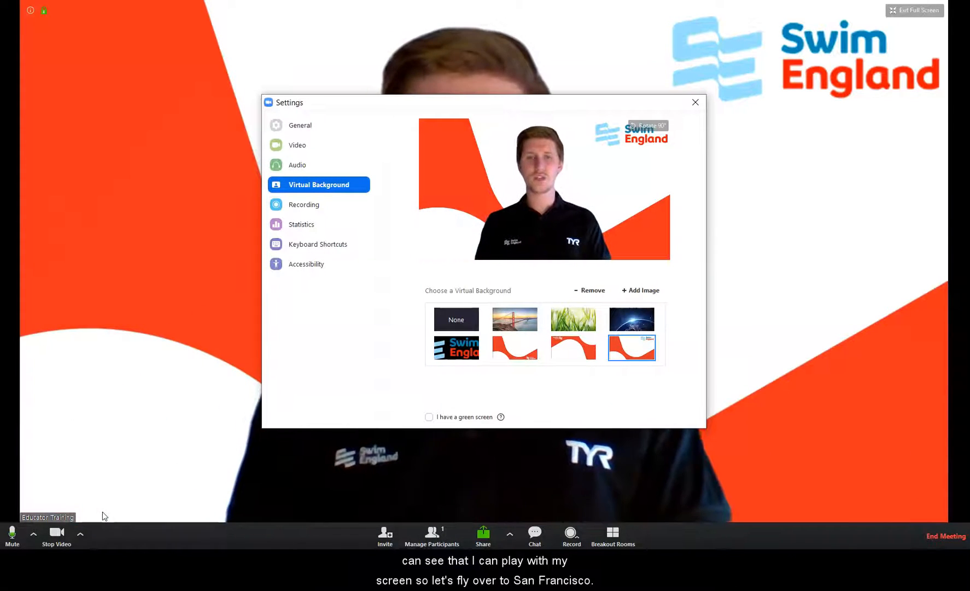
{"action": "left_click", "coordinate": [514, 320]}
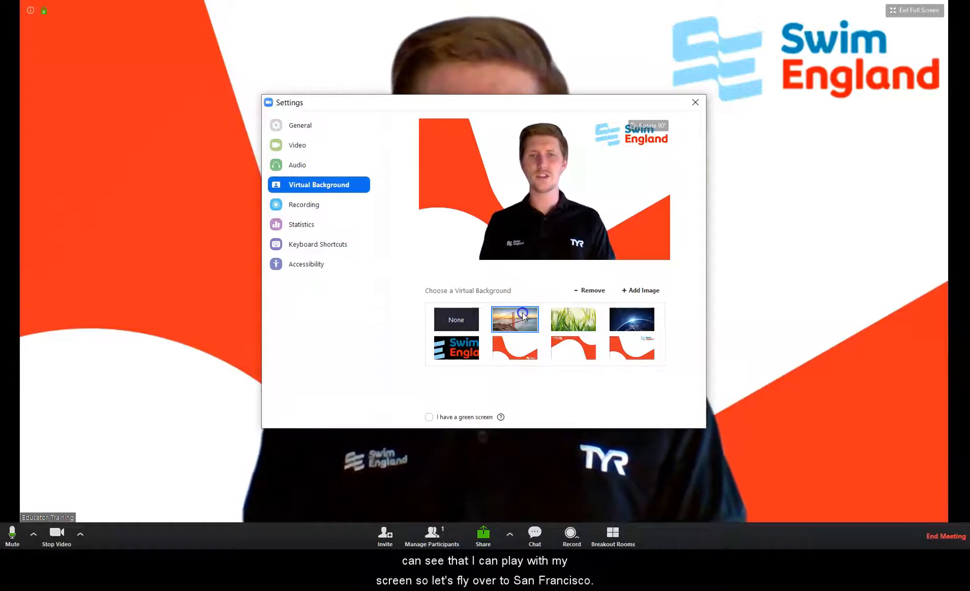
{"action": "left_click", "coordinate": [515, 320]}
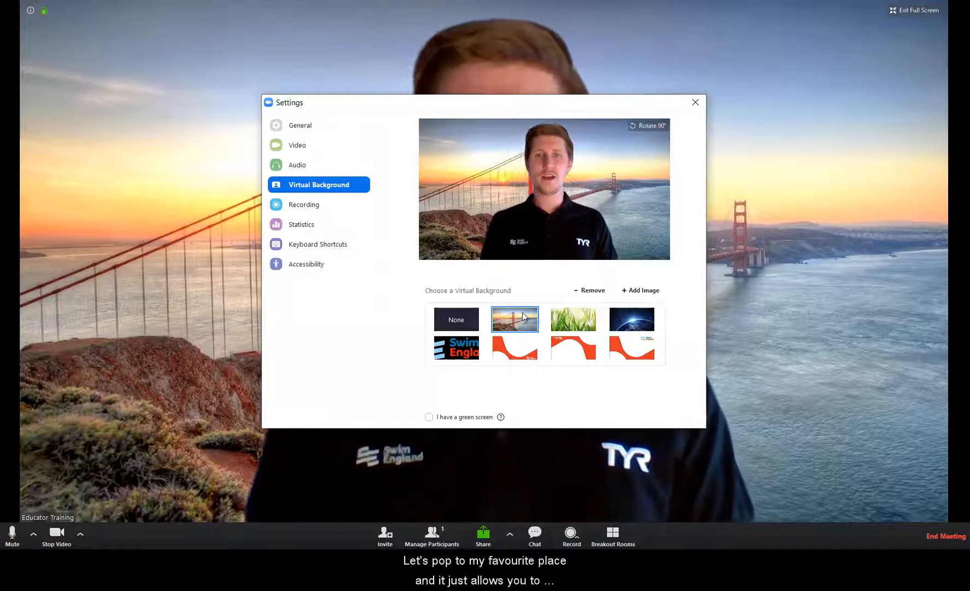
{"action": "left_click", "coordinate": [632, 319]}
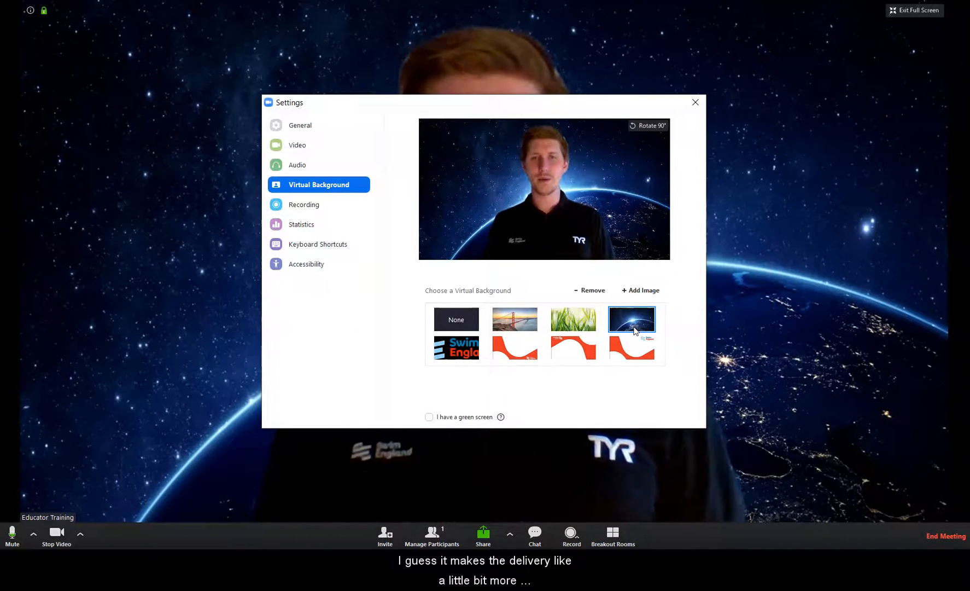
{"action": "left_click", "coordinate": [456, 320]}
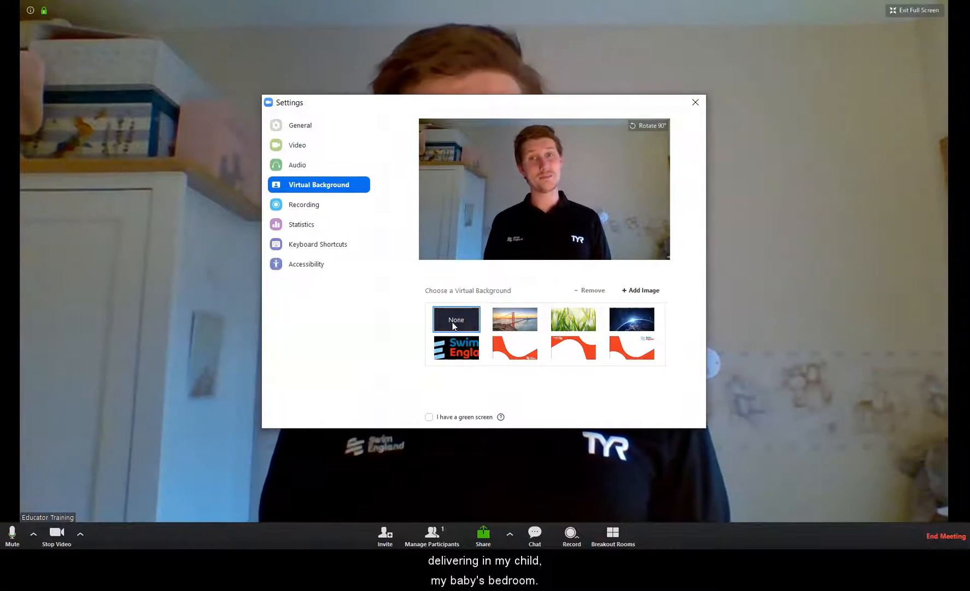
{"action": "left_click", "coordinate": [631, 347]}
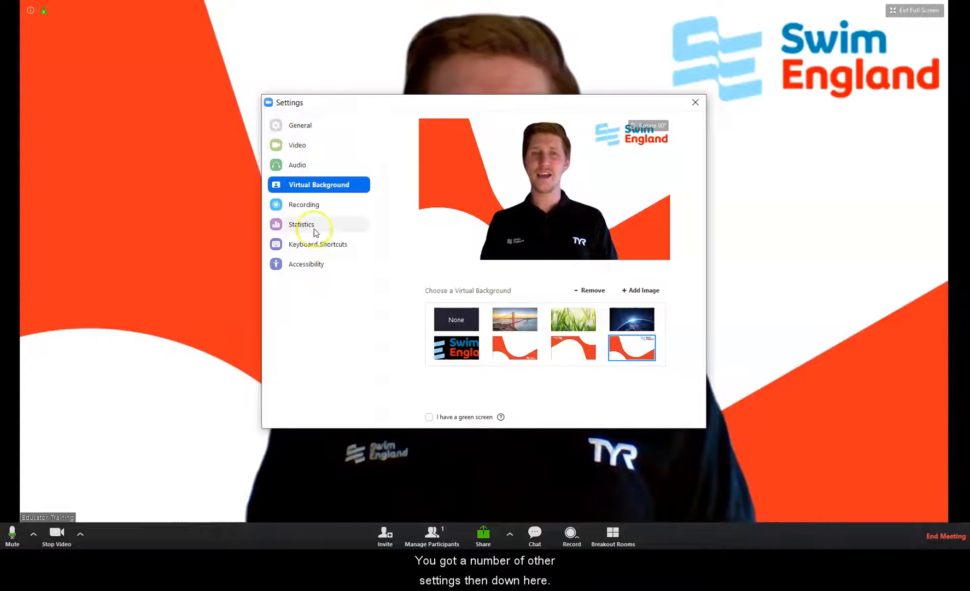
Step: Review General and Video settings, toggle mirror effect on then off, and show Audio settings
{"action": "left_click", "coordinate": [300, 125]}
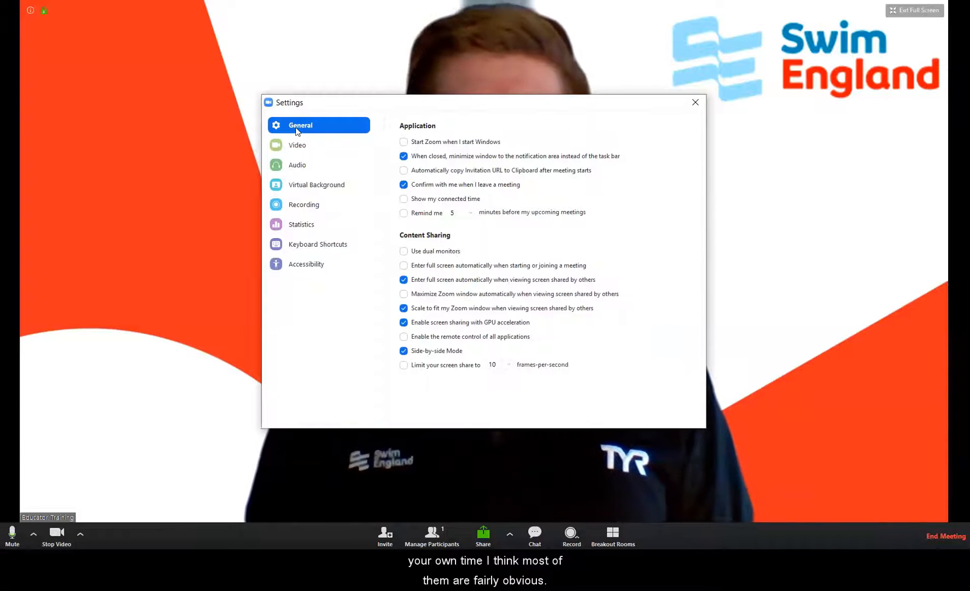
{"action": "left_click", "coordinate": [298, 145]}
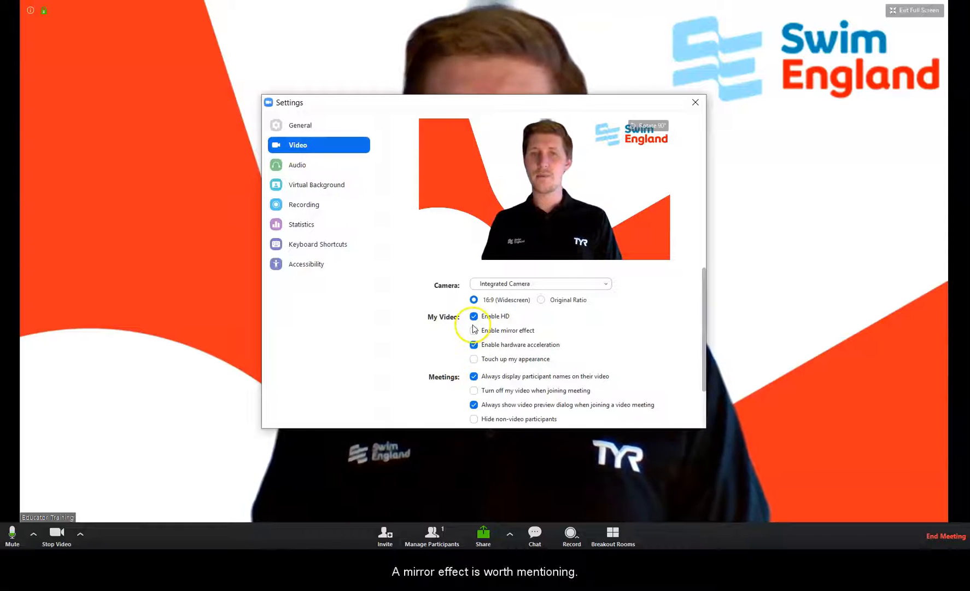
{"action": "left_click", "coordinate": [474, 331]}
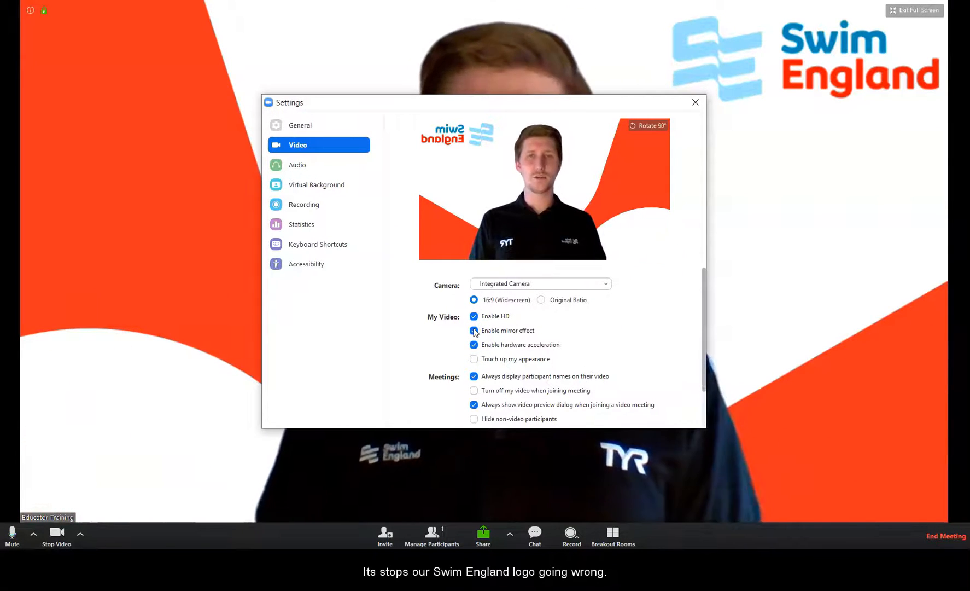
{"action": "left_click", "coordinate": [474, 330]}
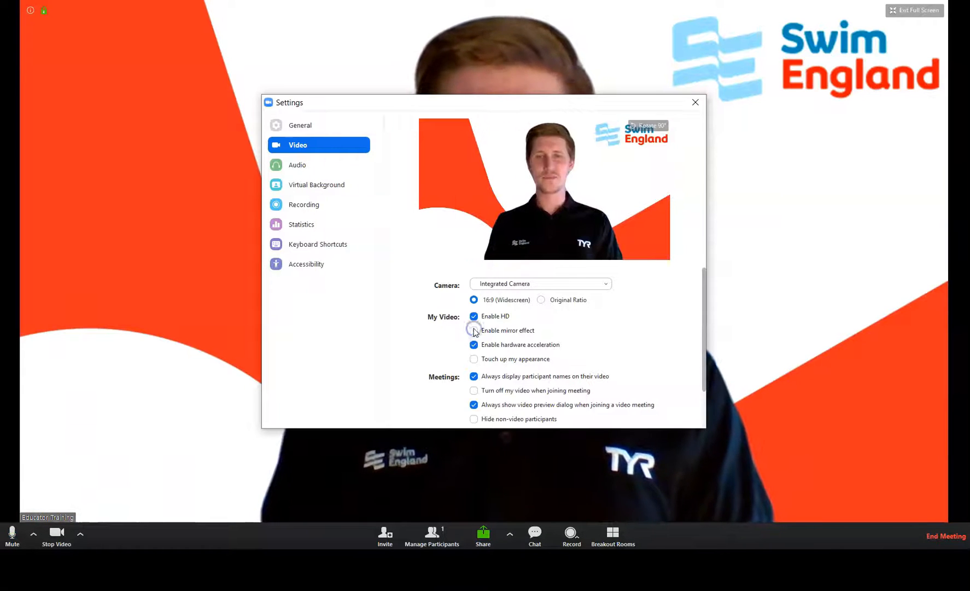
{"action": "left_click", "coordinate": [297, 165]}
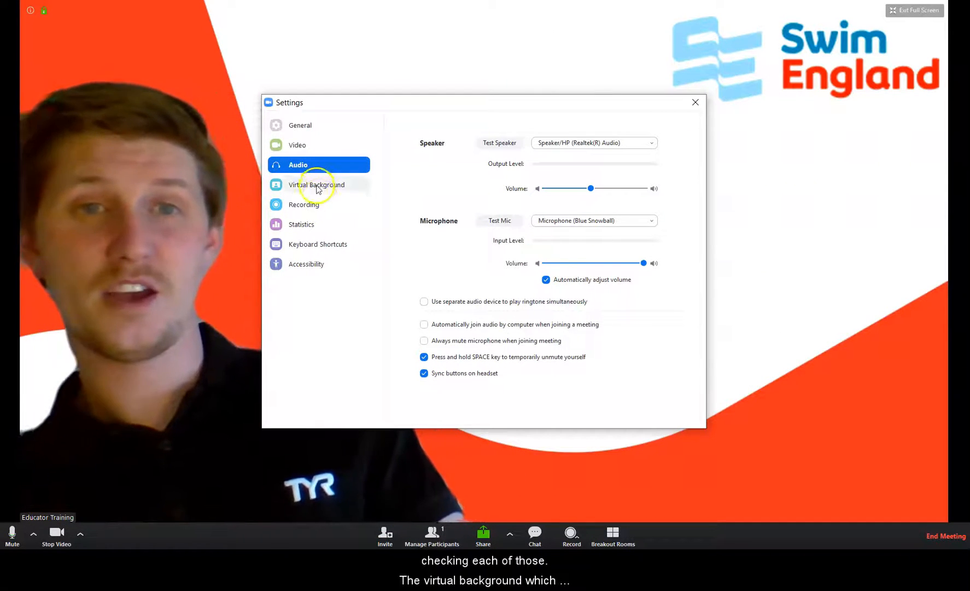
Step: Browse the Virtual Background, Recording and Keyboard Shortcuts pages, then close the Settings window
{"action": "left_click", "coordinate": [317, 185]}
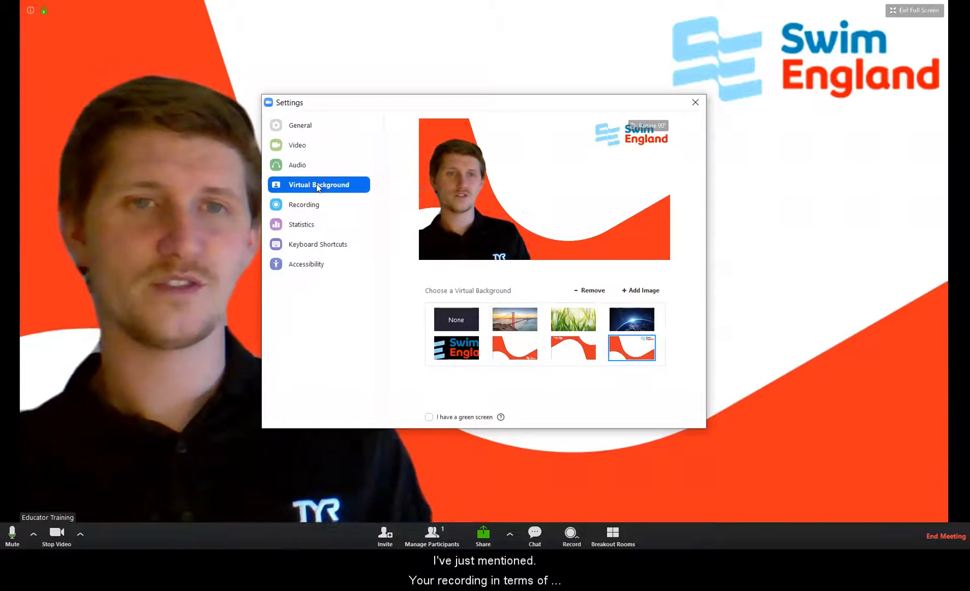
{"action": "left_click", "coordinate": [304, 204]}
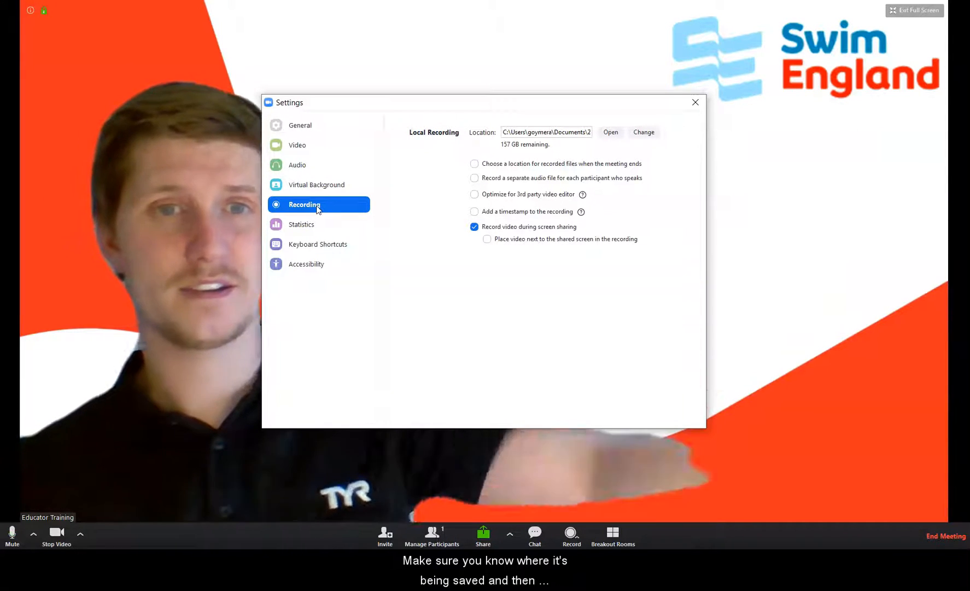
{"action": "left_click", "coordinate": [317, 244]}
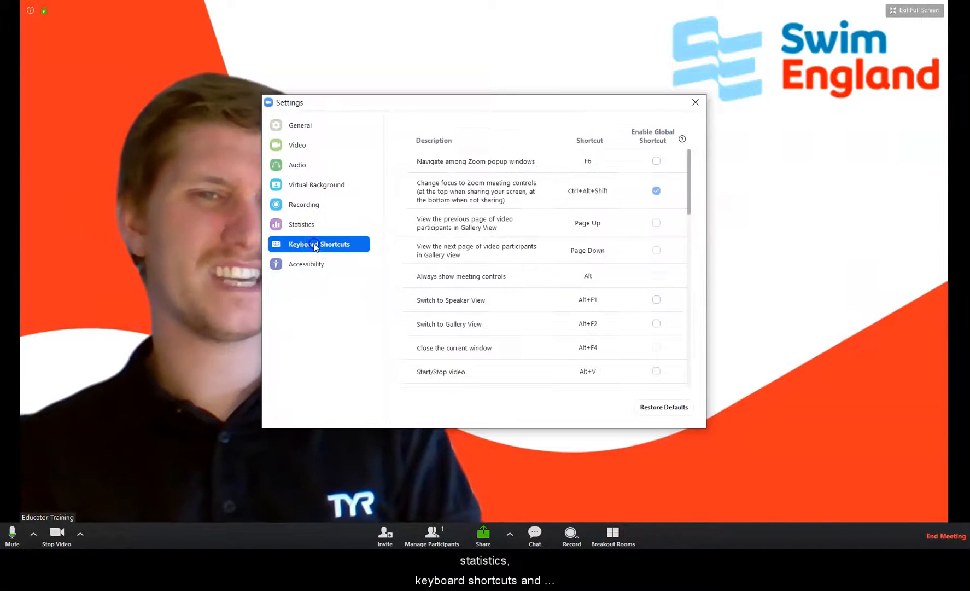
{"action": "left_click", "coordinate": [306, 264]}
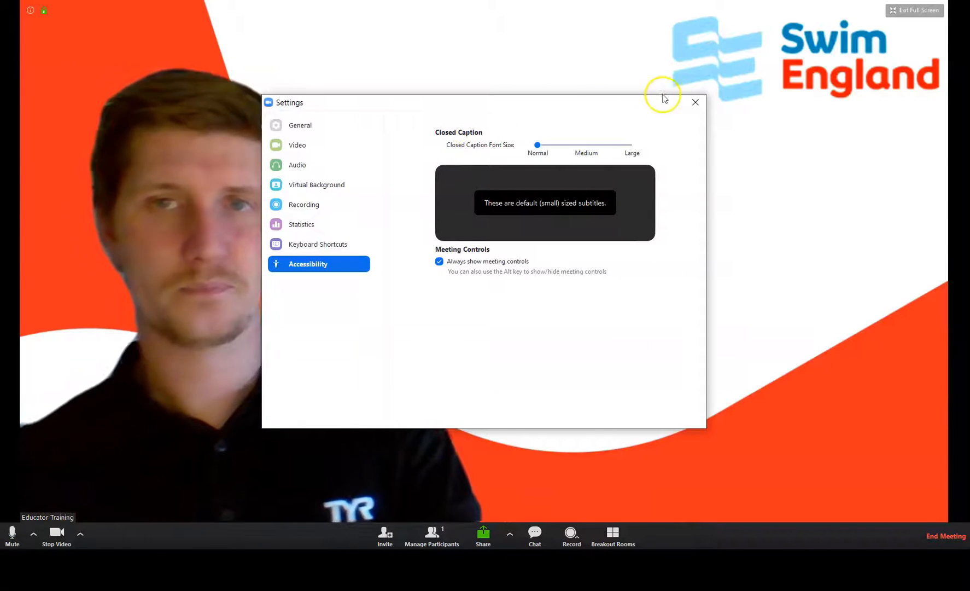
{"action": "left_click", "coordinate": [695, 102]}
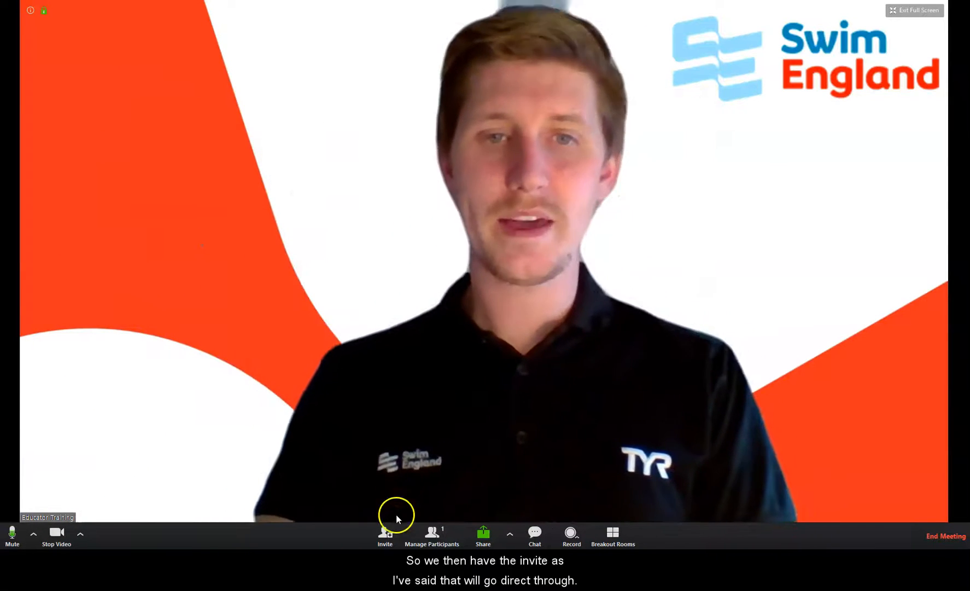
{"action": "left_click", "coordinate": [385, 535]}
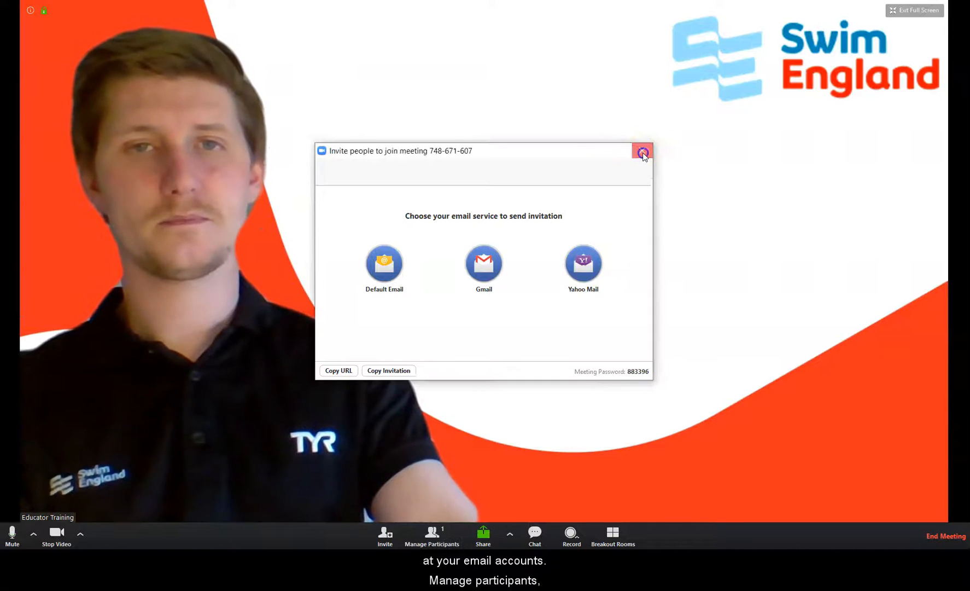
{"action": "left_click", "coordinate": [643, 152]}
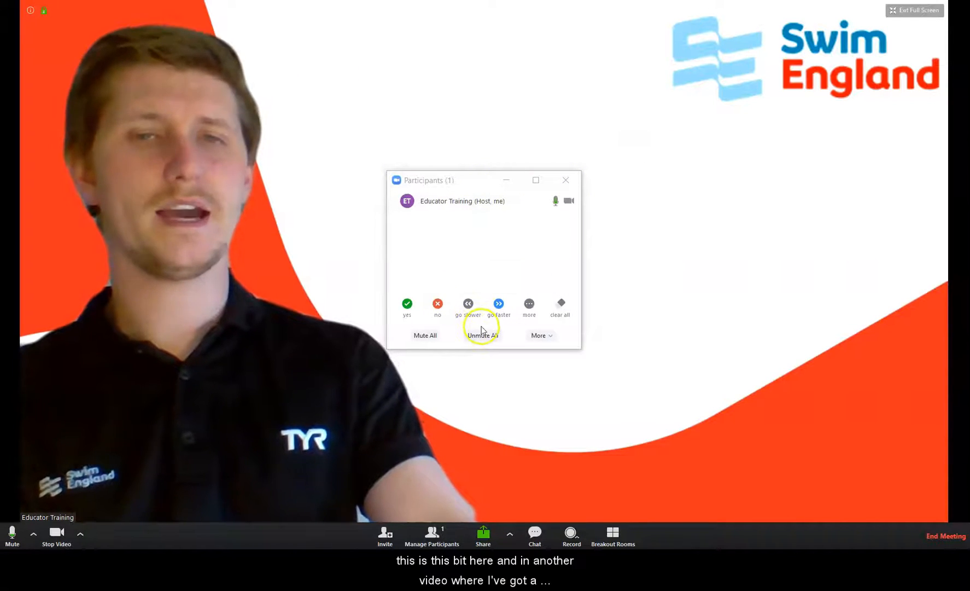
{"action": "mouse_move", "coordinate": [418, 326]}
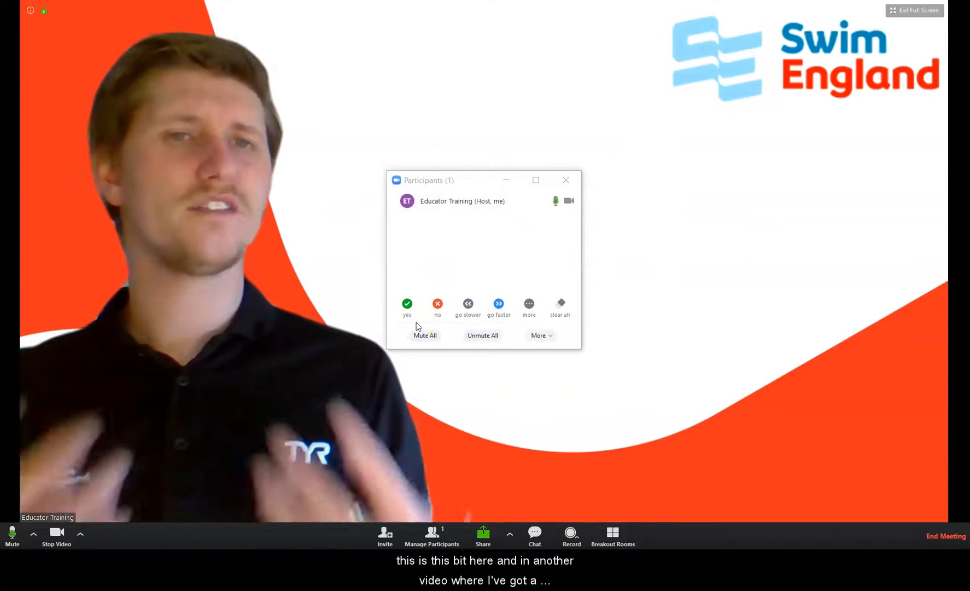
{"action": "left_click", "coordinate": [529, 303]}
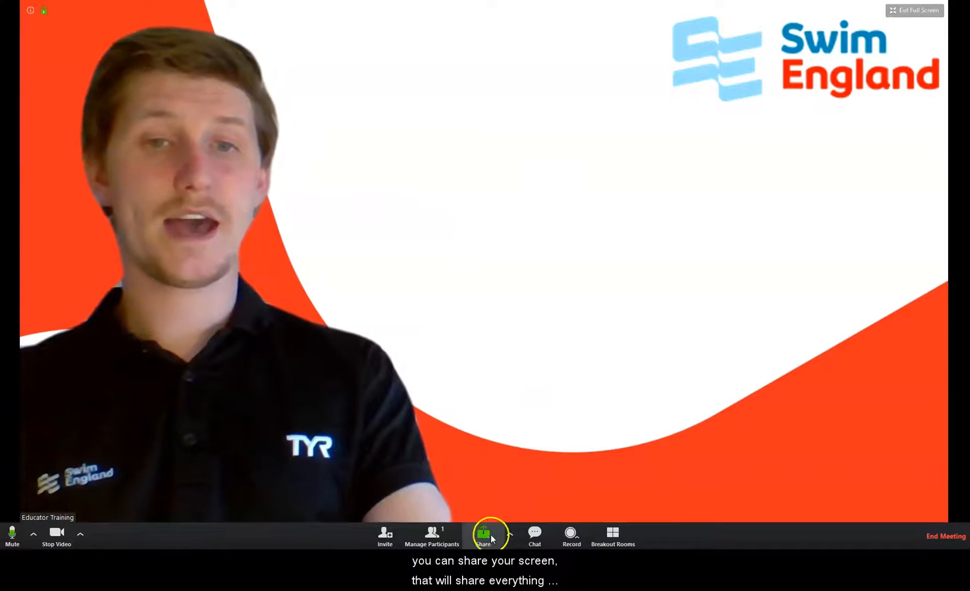
{"action": "left_click", "coordinate": [483, 533]}
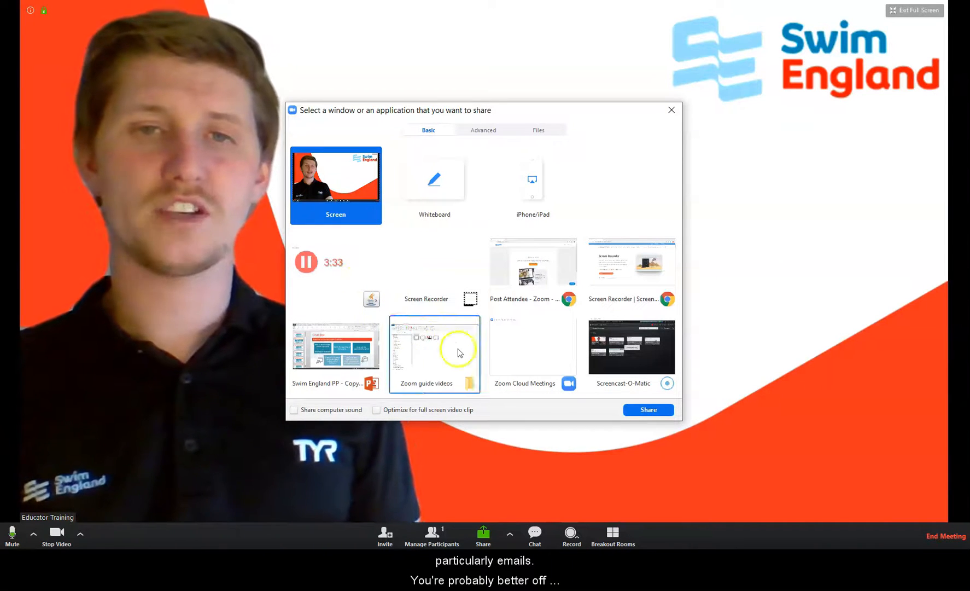
{"action": "mouse_move", "coordinate": [447, 344]}
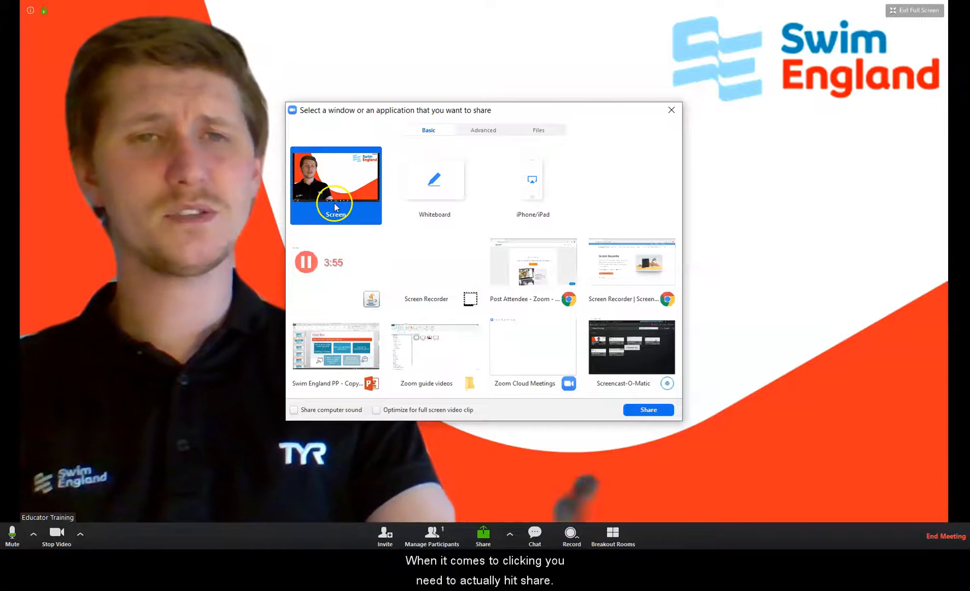
{"action": "mouse_move", "coordinate": [577, 371]}
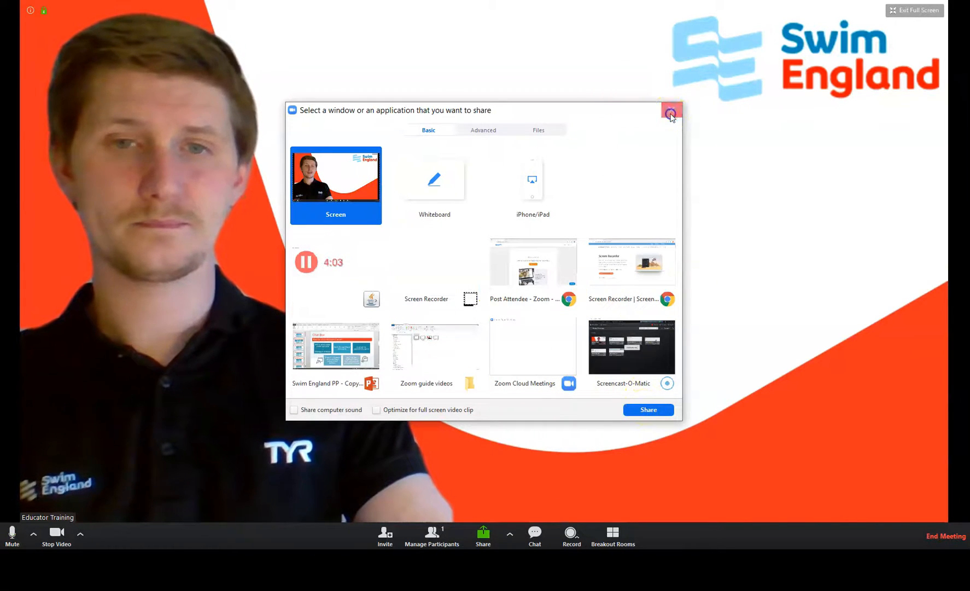
Step: Close the share picker without sharing anything
{"action": "left_click", "coordinate": [533, 535]}
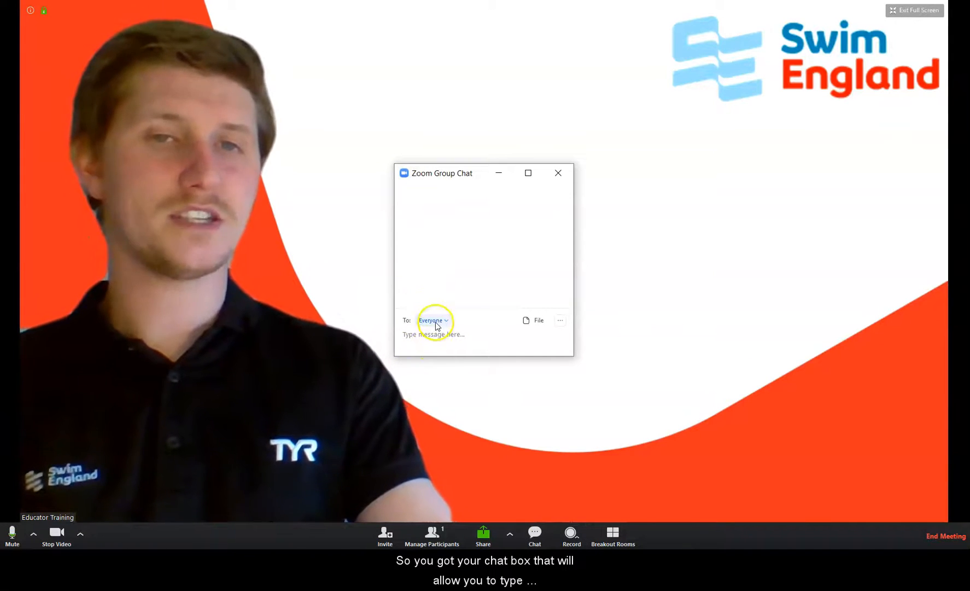
Step: Check the chat's To: Everyone recipient list, then close the Group Chat window
{"action": "left_click", "coordinate": [432, 320]}
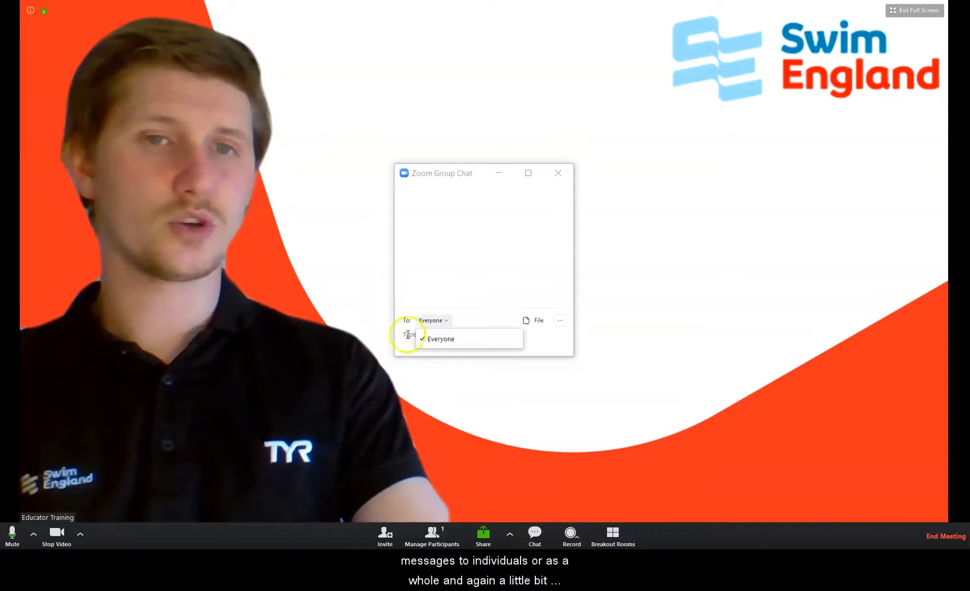
{"action": "left_click", "coordinate": [440, 339]}
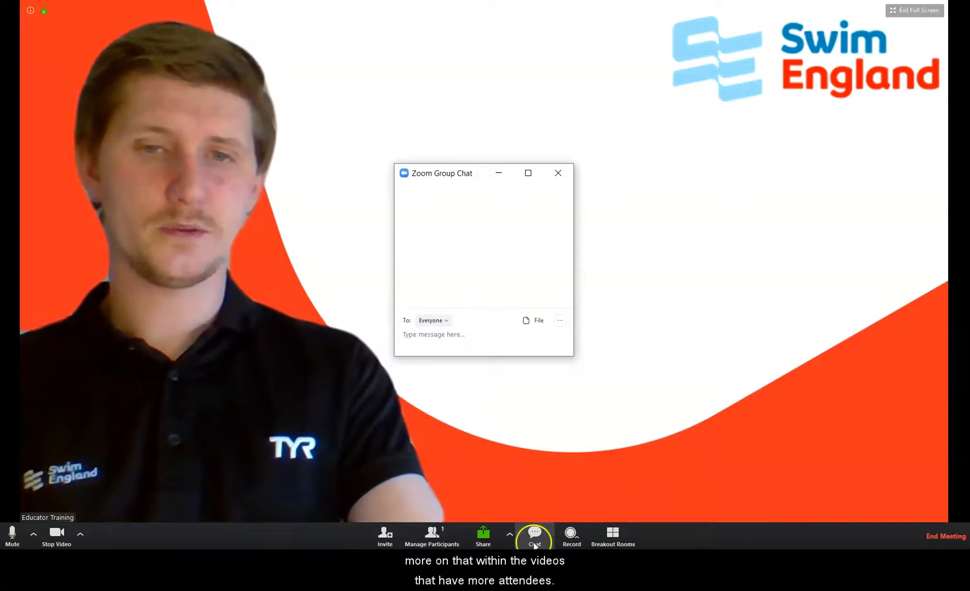
{"action": "mouse_move", "coordinate": [533, 534]}
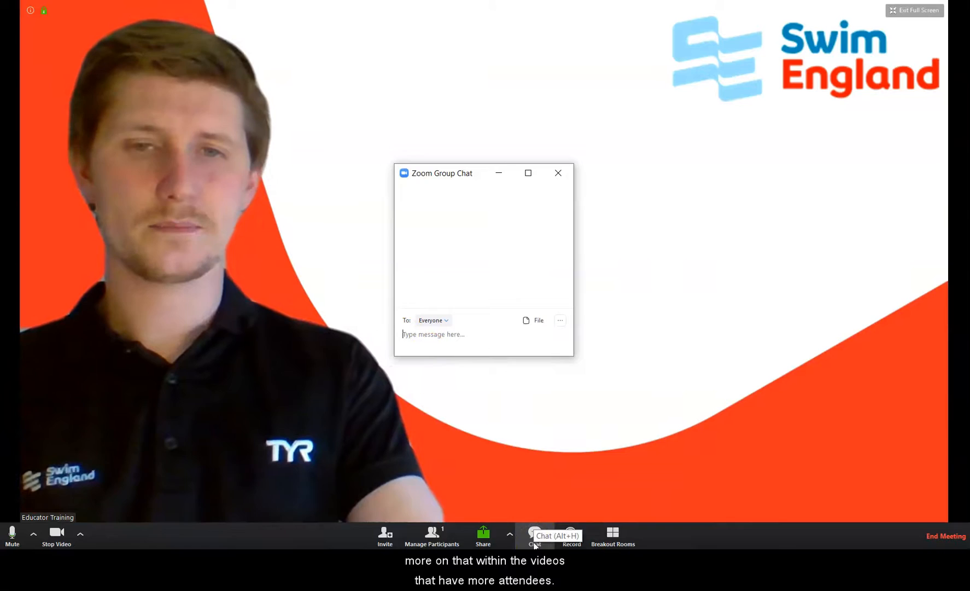
{"action": "mouse_move", "coordinate": [558, 173]}
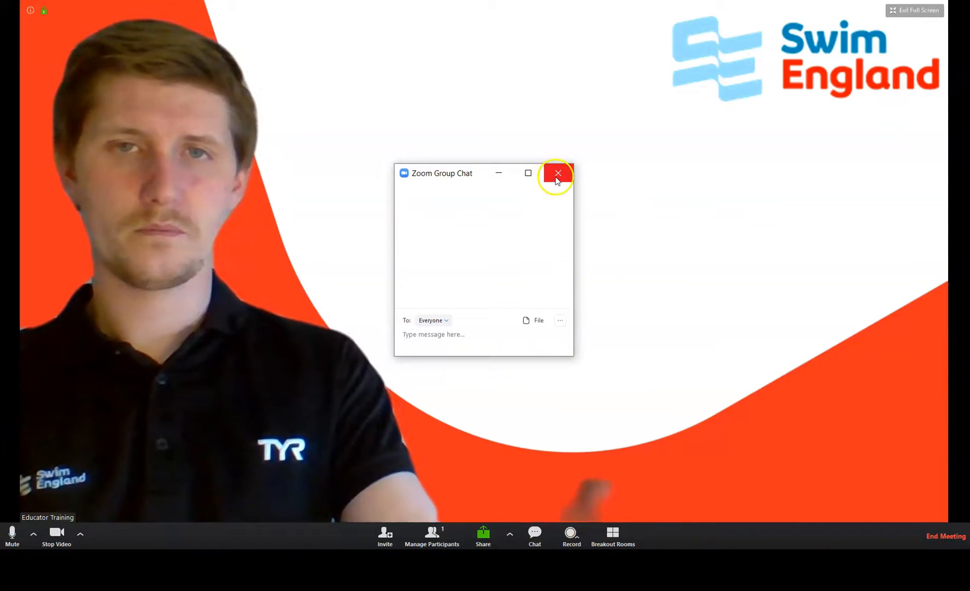
{"action": "left_click", "coordinate": [557, 173]}
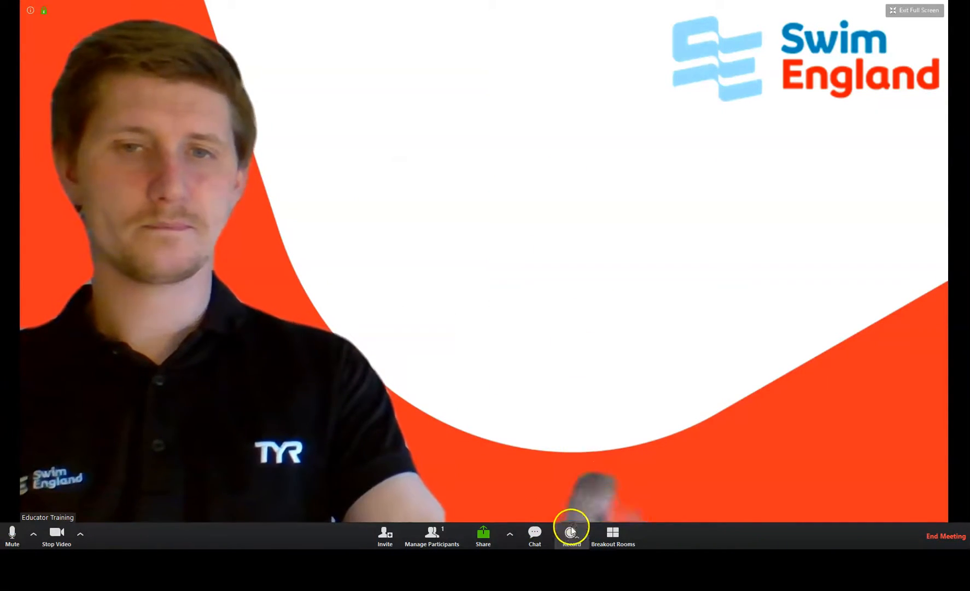
{"action": "left_click", "coordinate": [571, 532]}
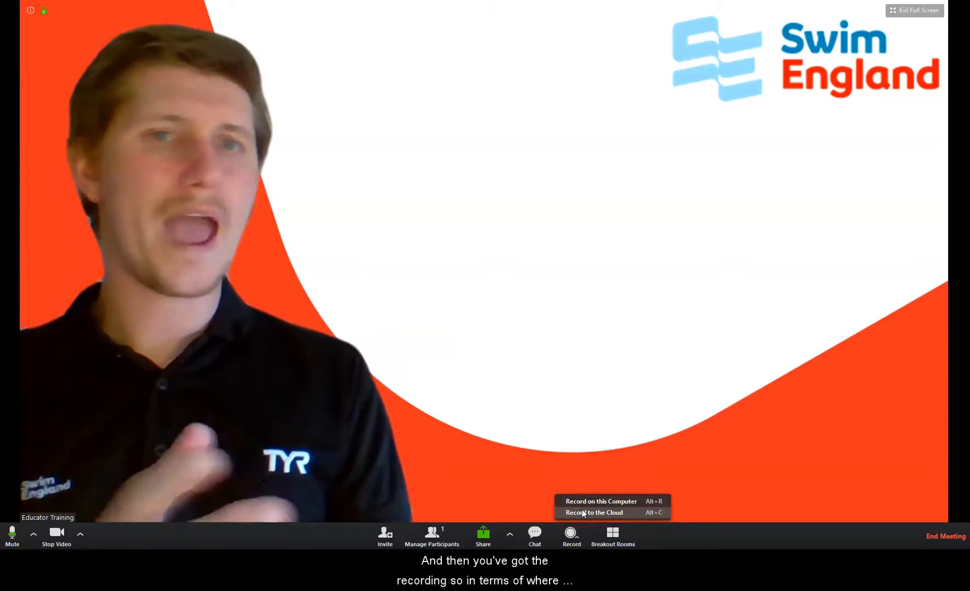
{"action": "left_click", "coordinate": [612, 535]}
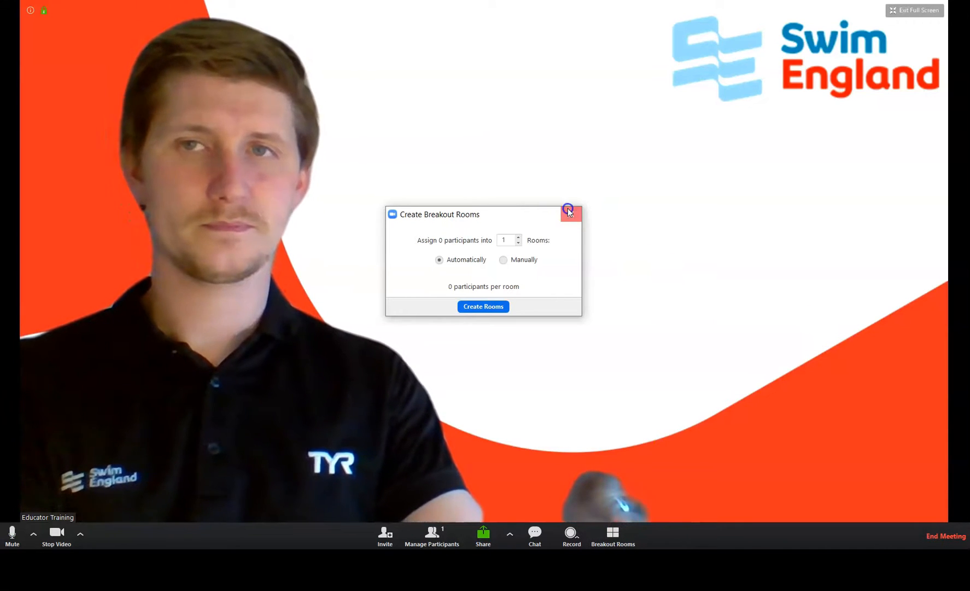
{"action": "left_click", "coordinate": [568, 209]}
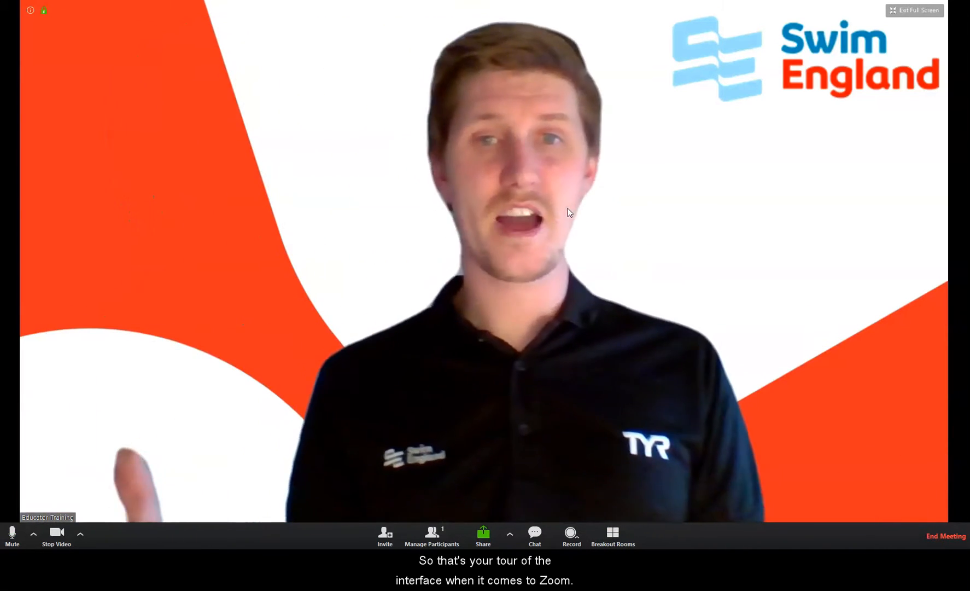